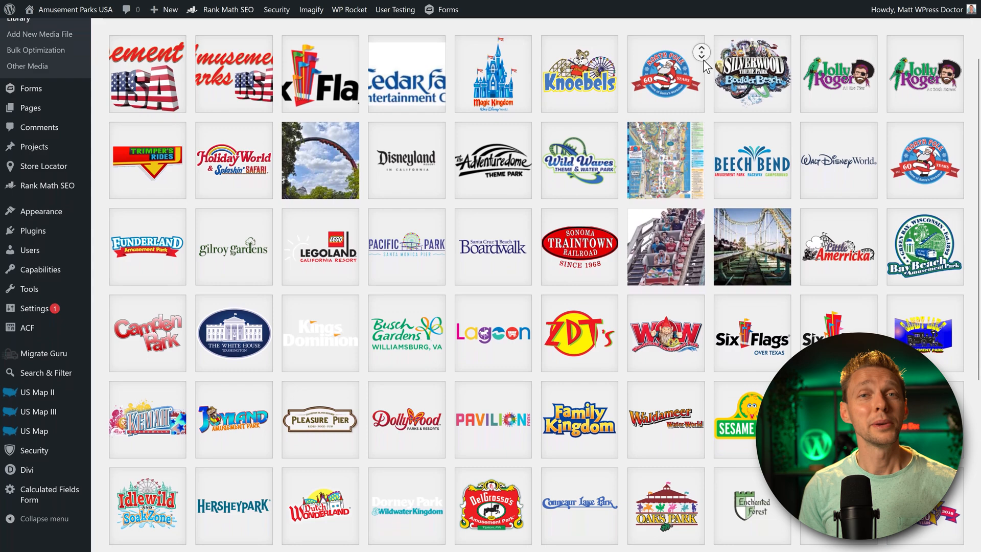
# Step: Browse the park-logo media library and installed plugins, ending on the admin dashboard
pyautogui.scroll(-3)
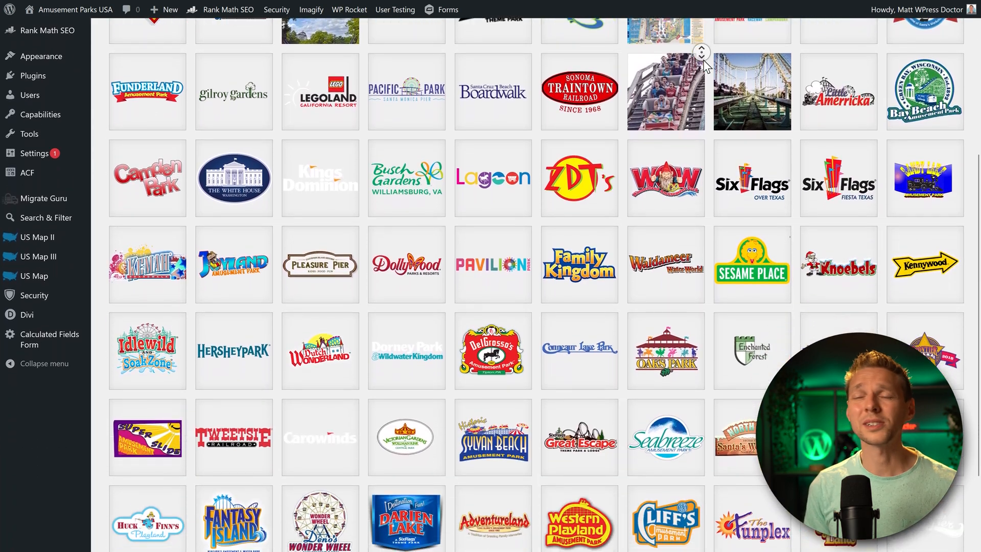
pyautogui.scroll(-3)
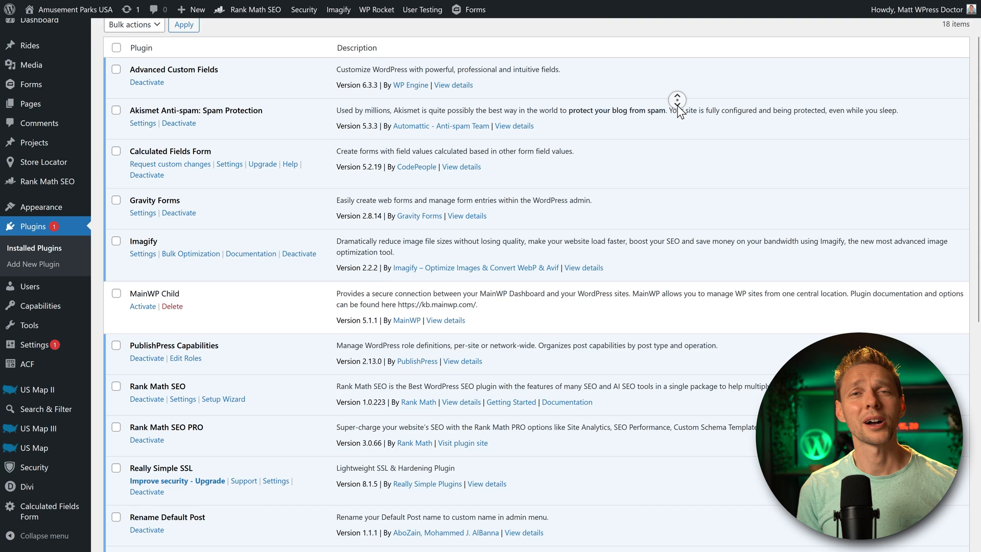
pyautogui.scroll(-3)
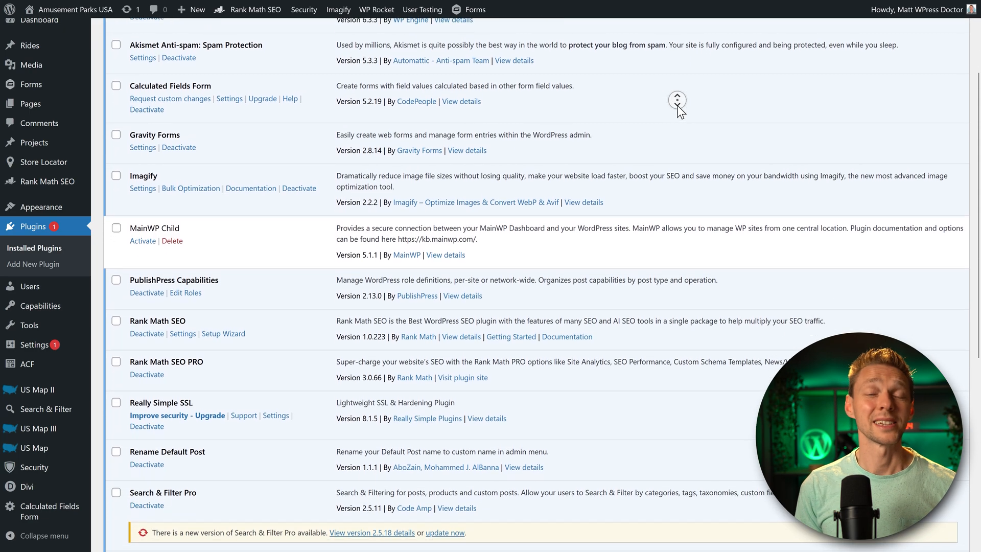
pyautogui.click(39, 19)
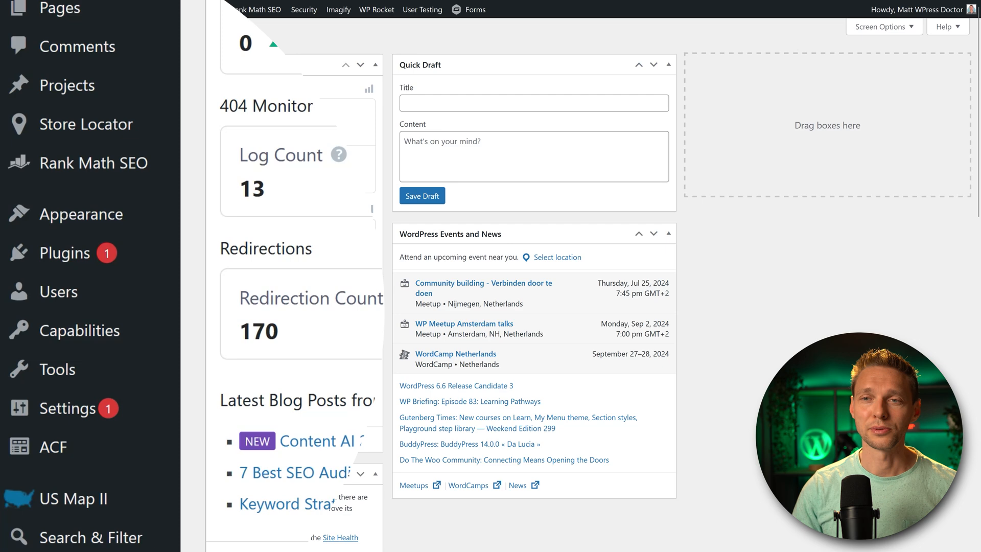
pyautogui.moveTo(65, 252)
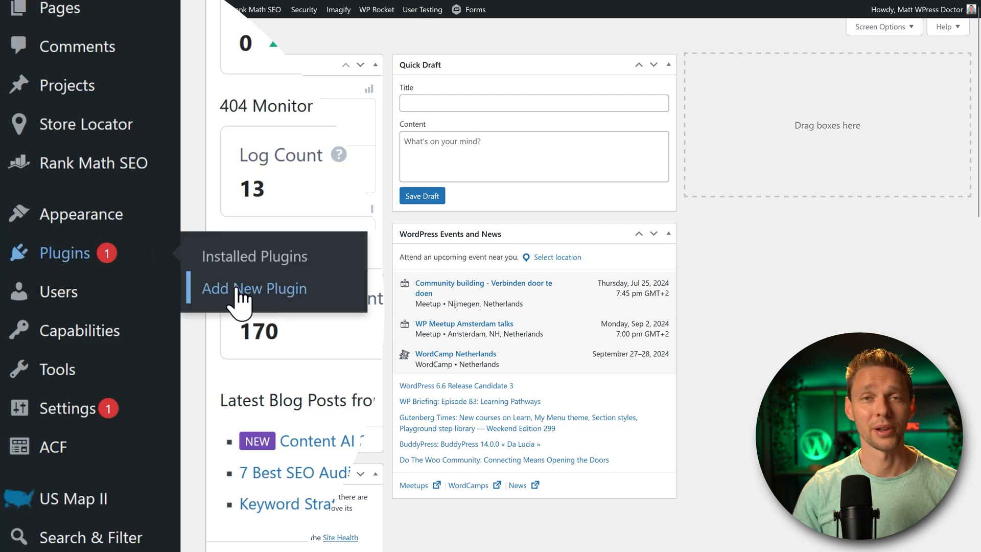
# Step: Search 'migrate gu' under Add New Plugin and install Migrate Guru on the source site
pyautogui.click(254, 288)
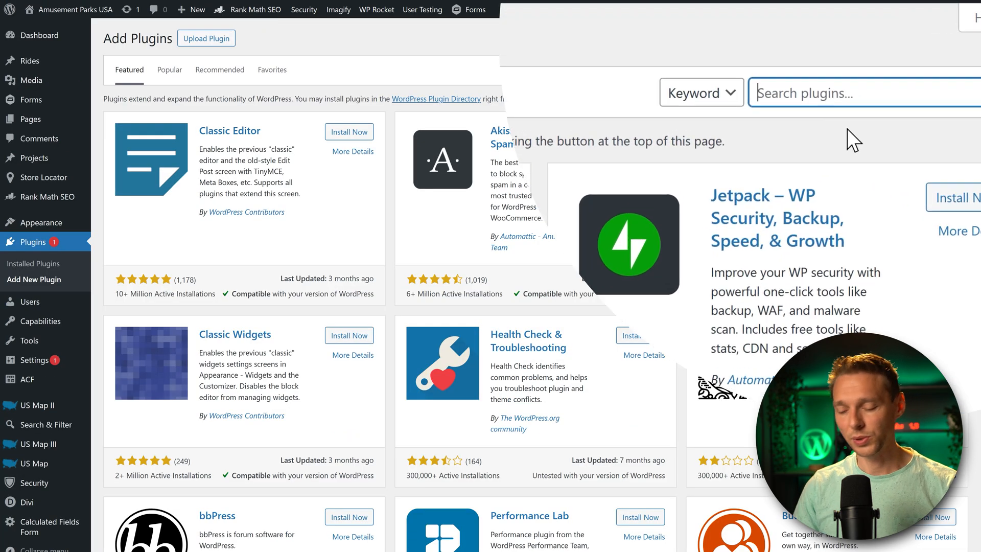
pyautogui.write('migrate guru')
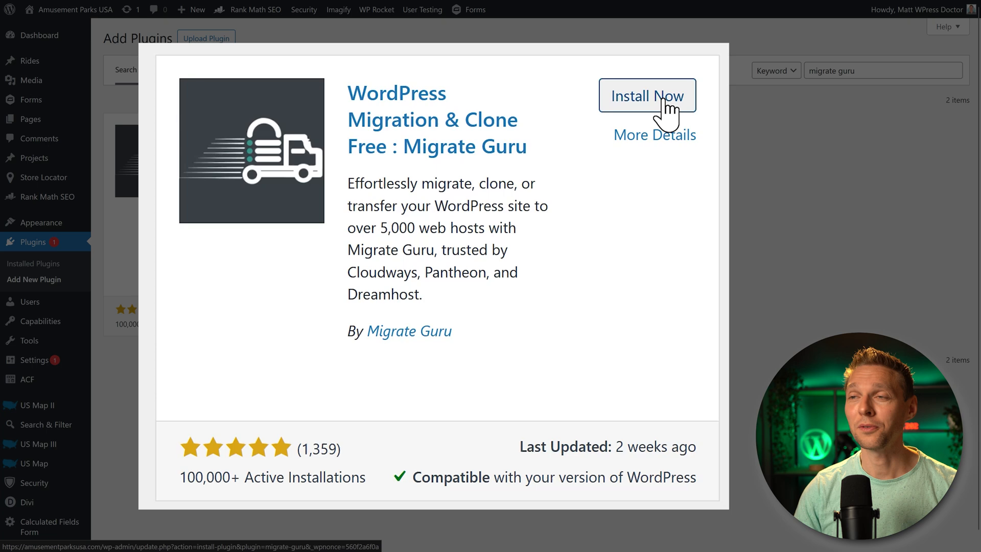
pyautogui.click(648, 96)
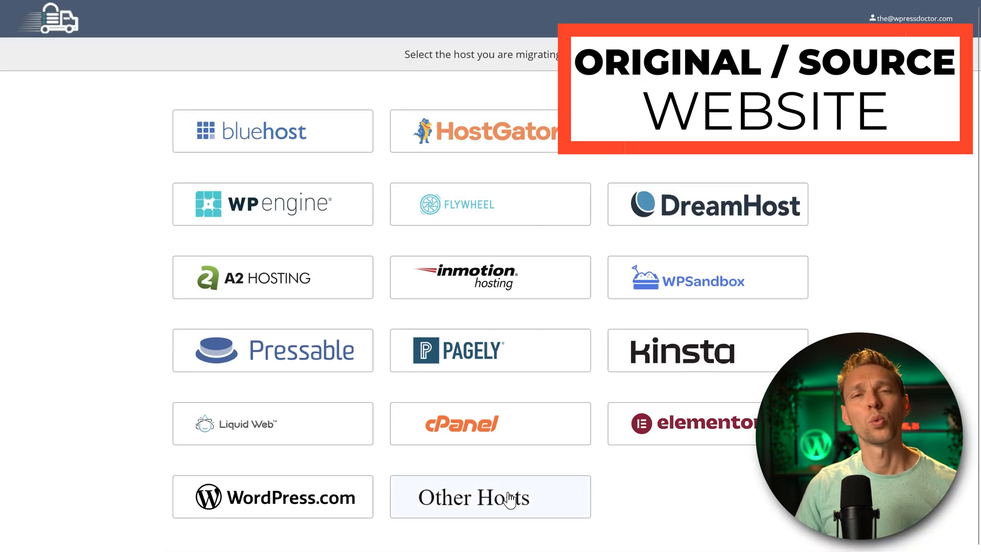
pyautogui.moveTo(716, 515)
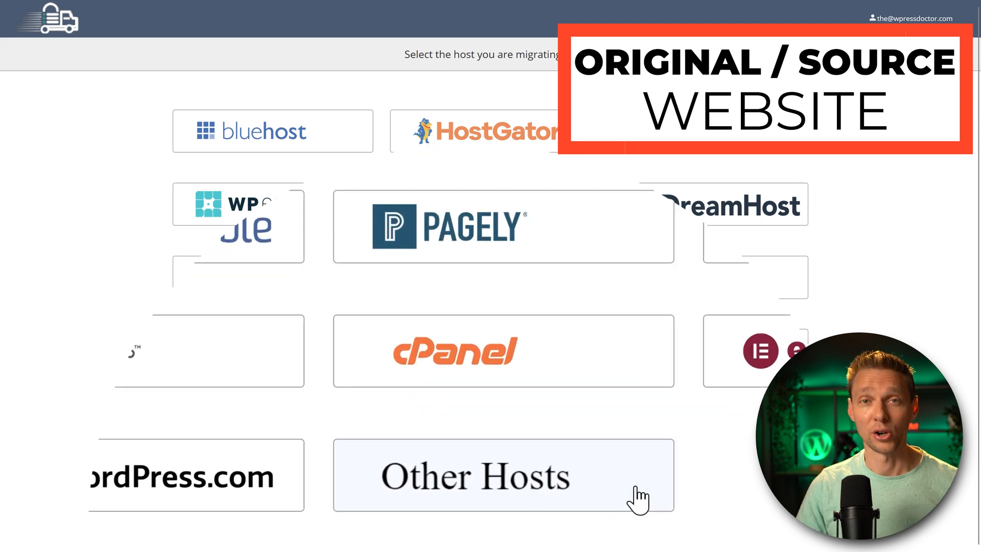
# Step: Choose Other Hosts in Migrate Guru to reach the Migrating Using Key form
pyautogui.click(502, 475)
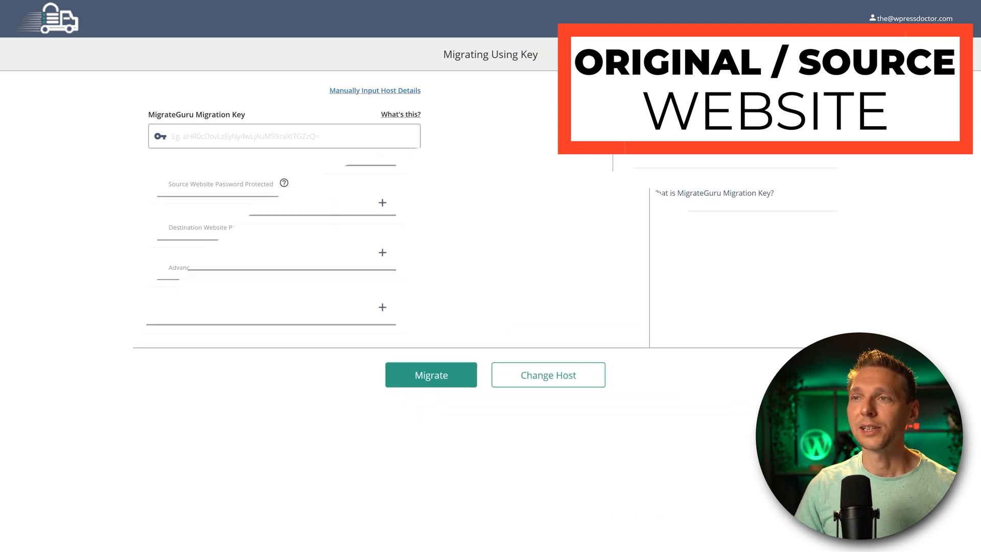
pyautogui.click(431, 375)
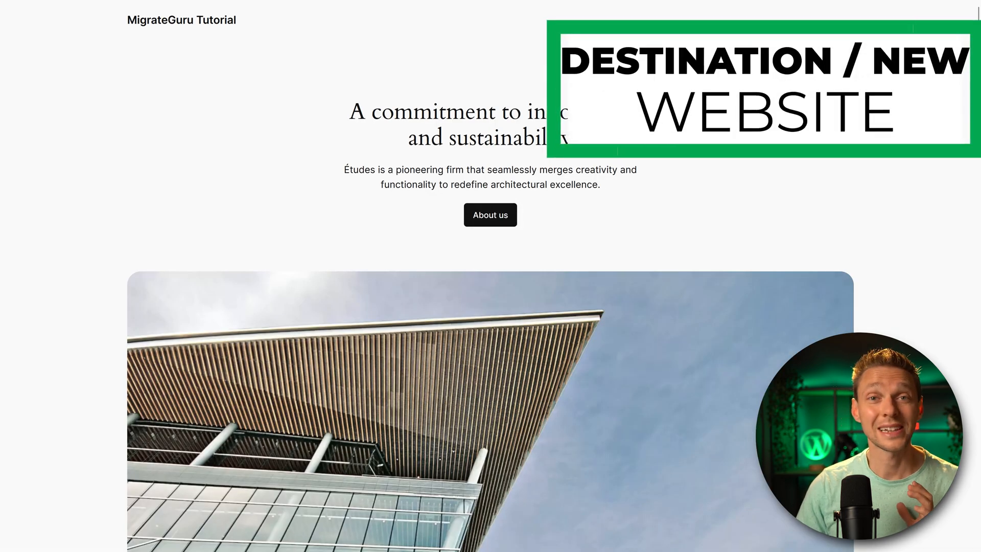
# Step: Look over the MigrateGuru Tutorial destination site's homepage
pyautogui.scroll(-3)
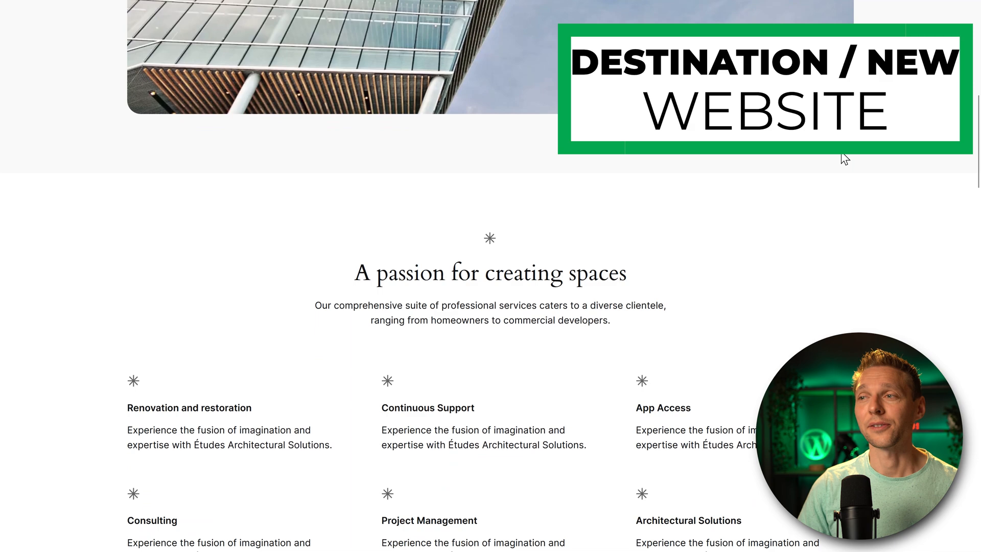
pyautogui.scroll(3)
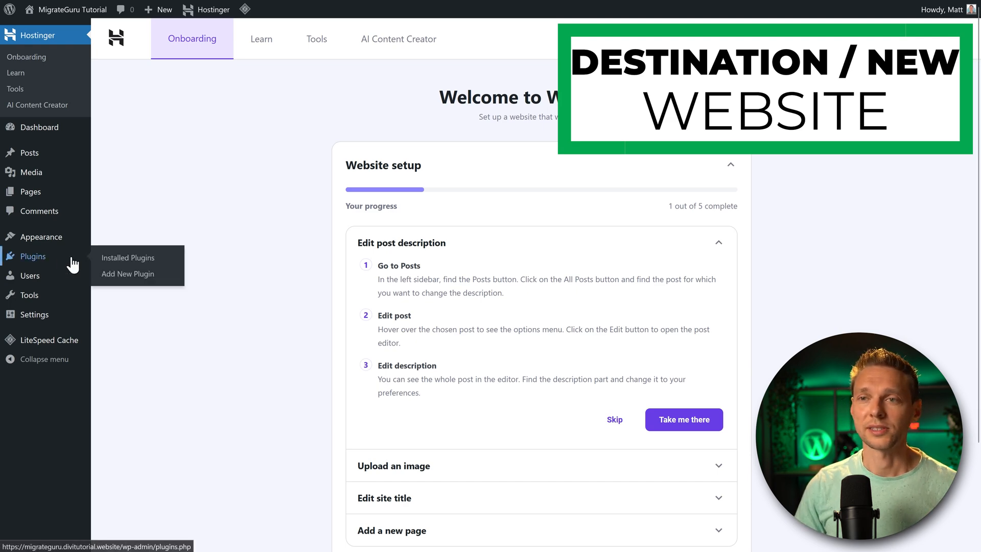
# Step: Bulk-deactivate and delete all four preinstalled plugins on the destination site
pyautogui.click(128, 258)
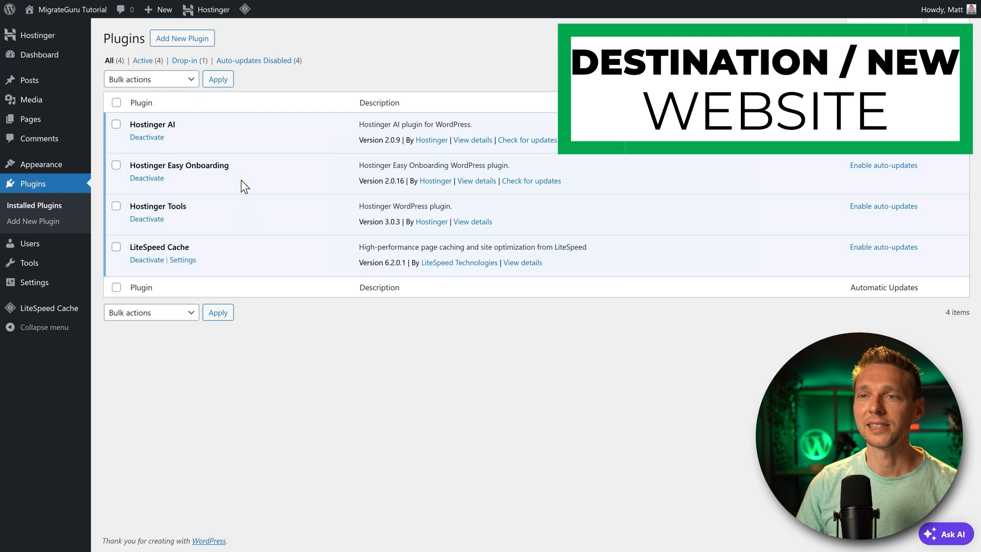
pyautogui.click(115, 102)
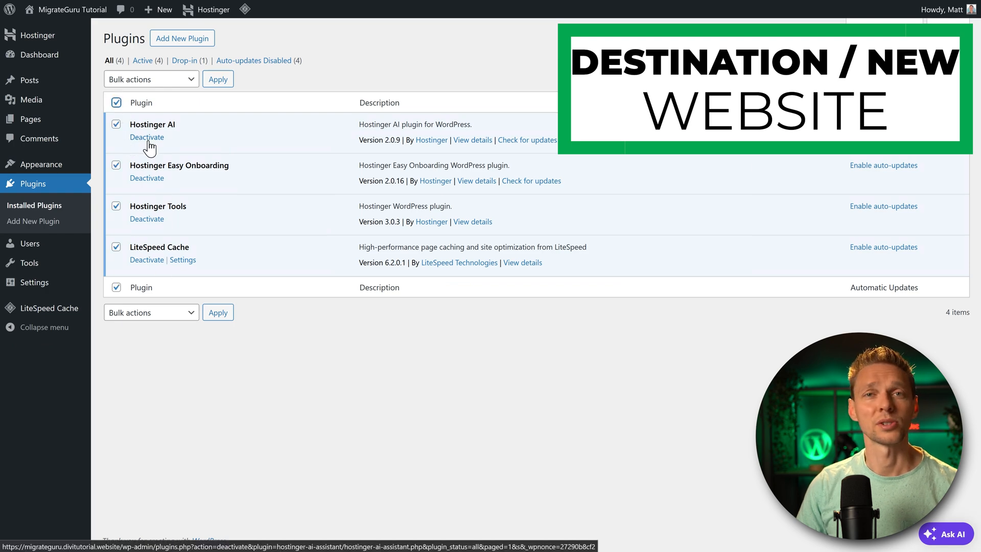
pyautogui.click(150, 79)
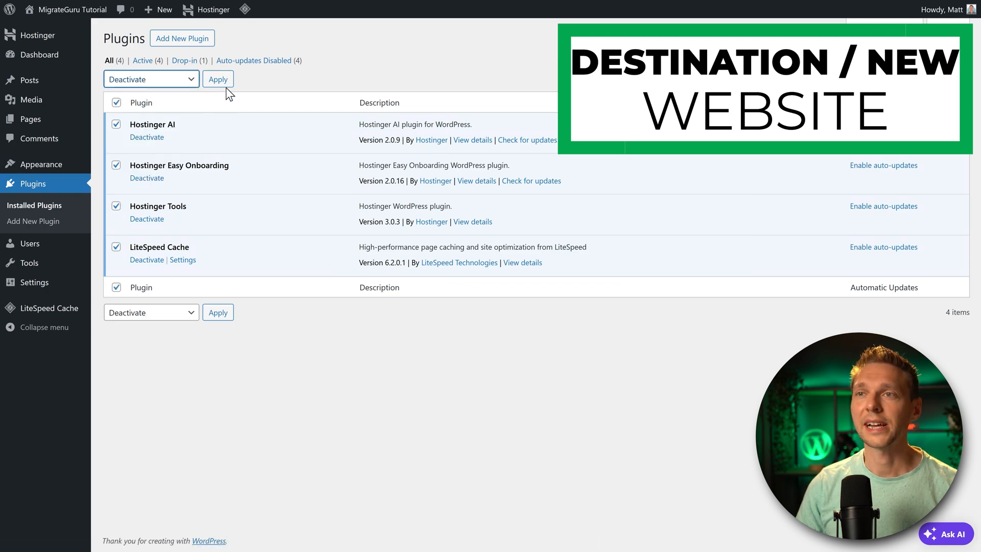
pyautogui.click(152, 114)
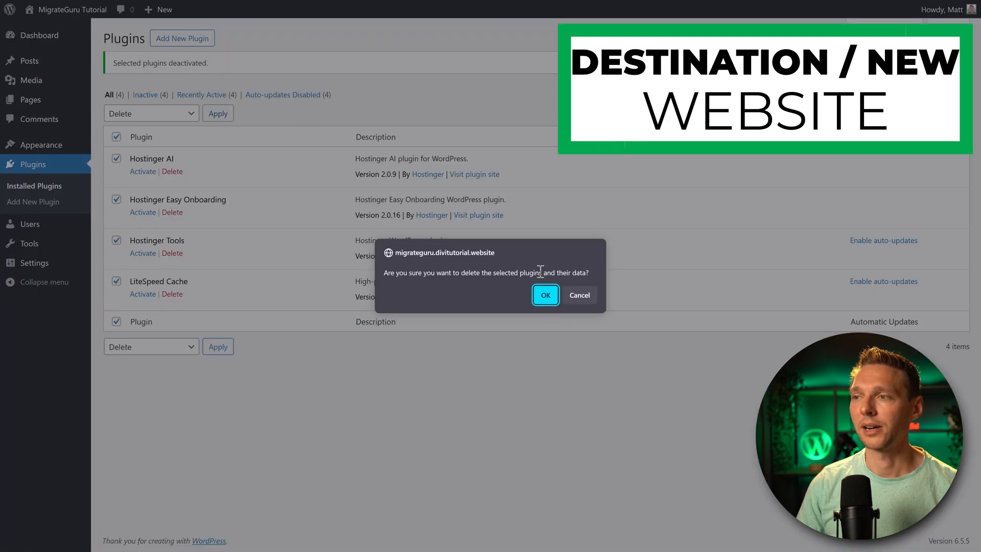
pyautogui.click(545, 295)
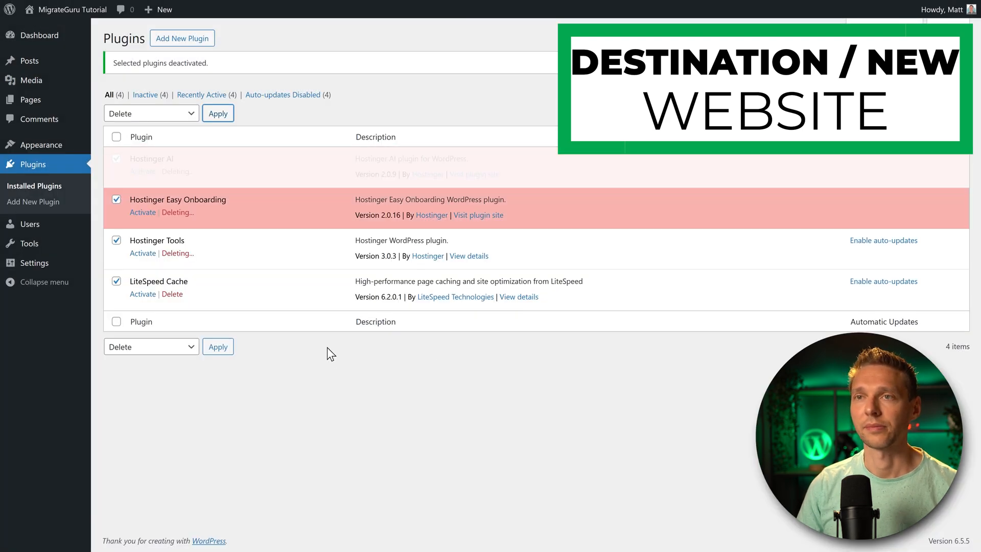
pyautogui.click(217, 113)
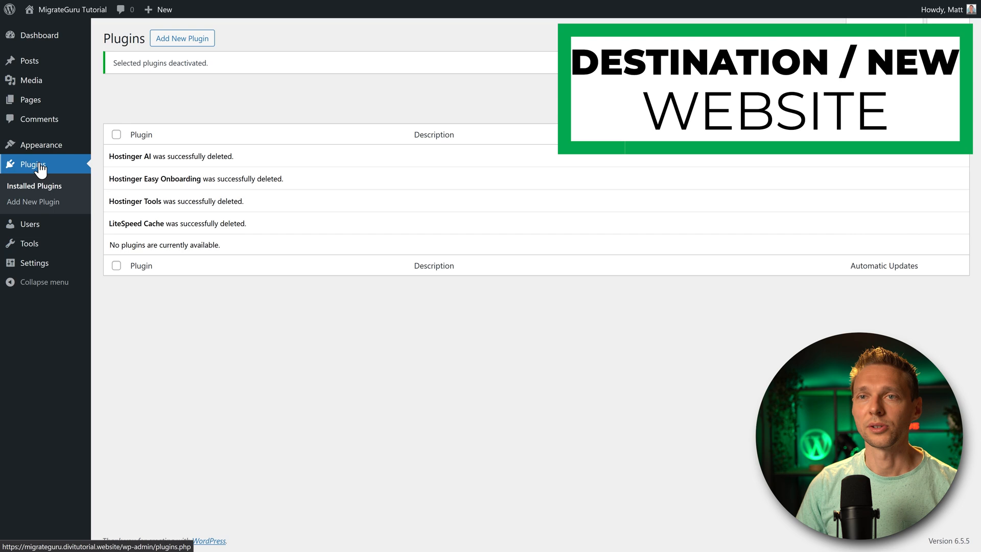
# Step: Delete the Twenty Twenty-Three and Twenty Twenty-Two themes, keeping Twenty Twenty-Four, then return to the dashboard
pyautogui.click(41, 145)
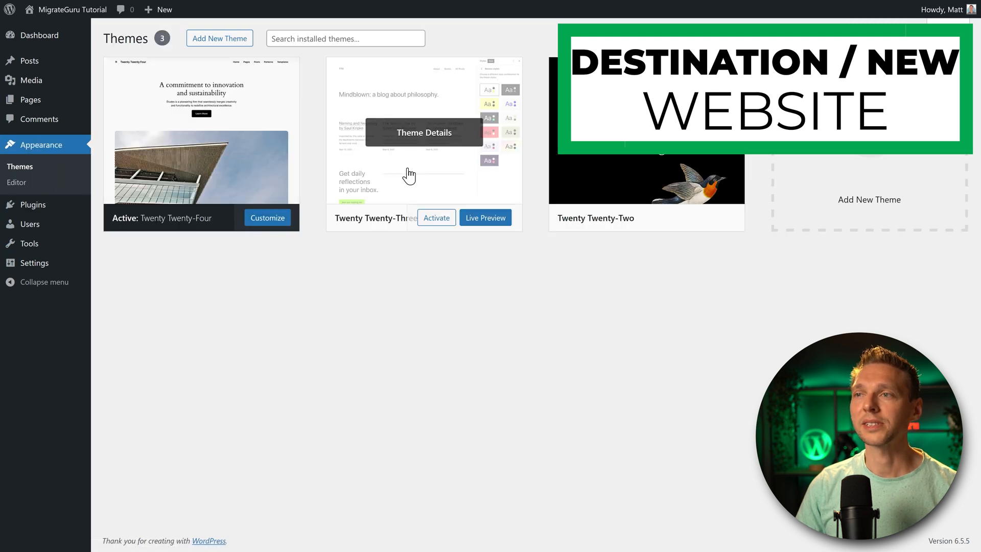
pyautogui.moveTo(478, 185)
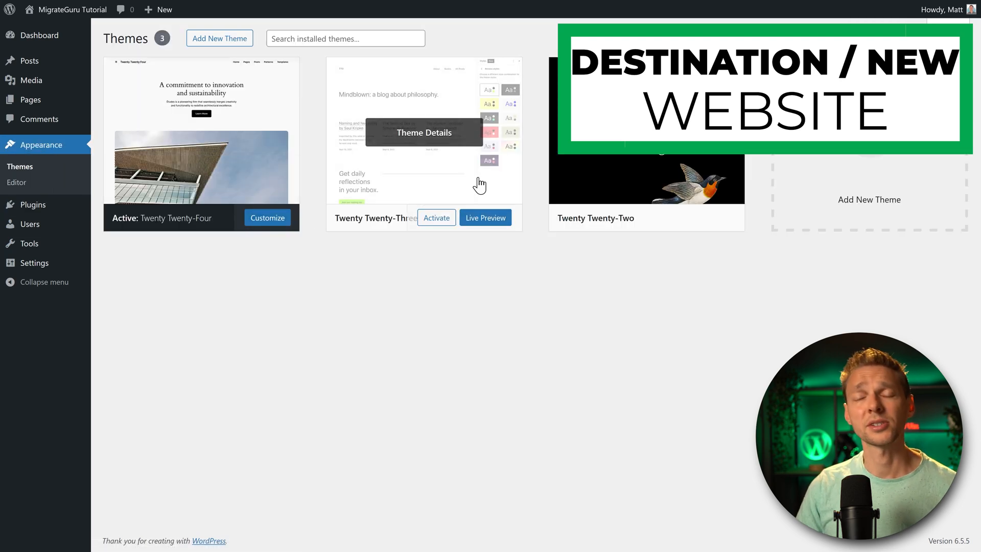
pyautogui.click(423, 124)
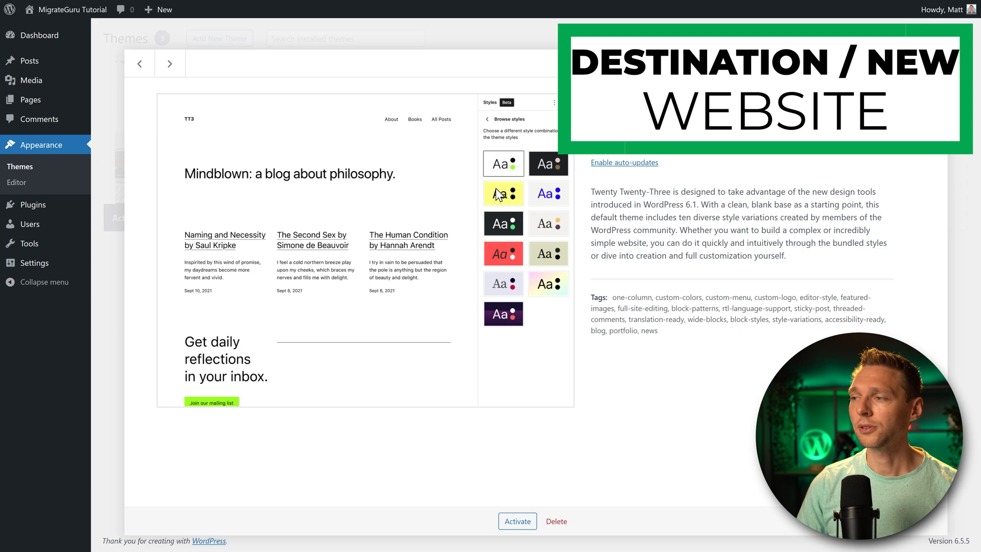
pyautogui.click(556, 520)
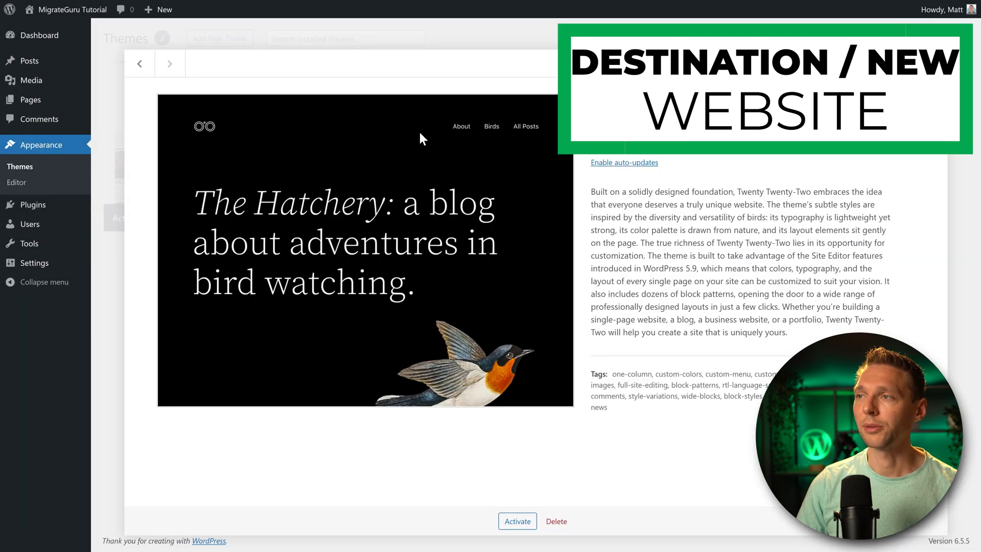
pyautogui.click(556, 521)
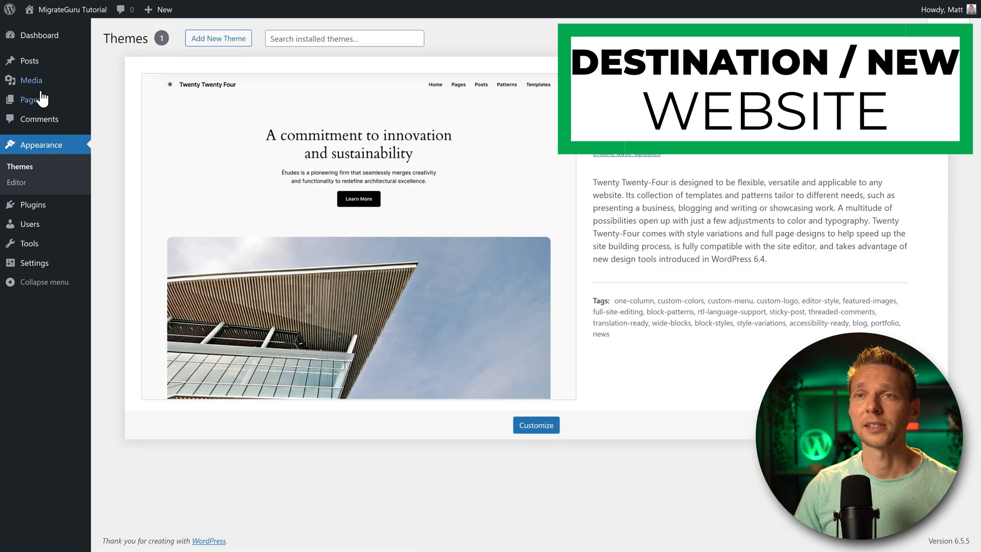
pyautogui.click(29, 60)
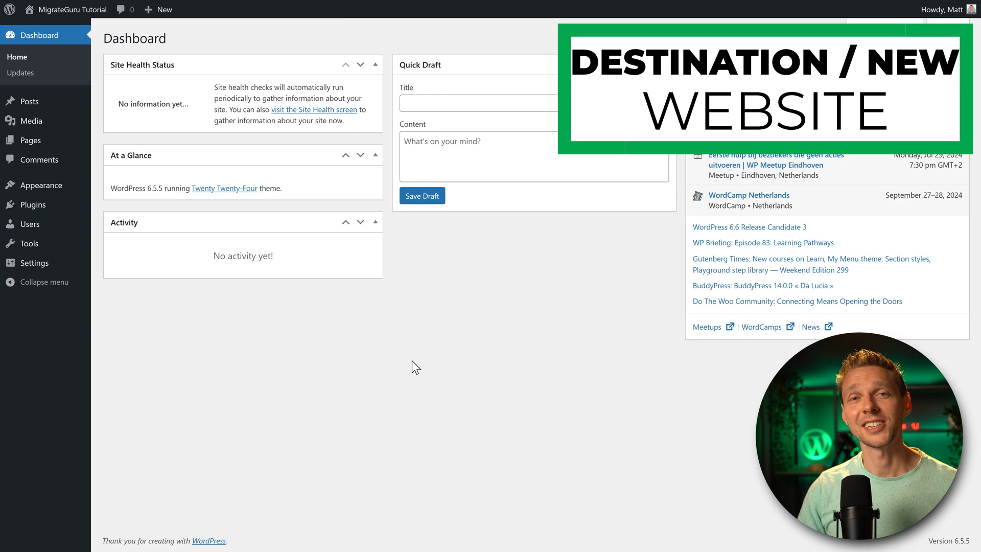
pyautogui.moveTo(382, 347)
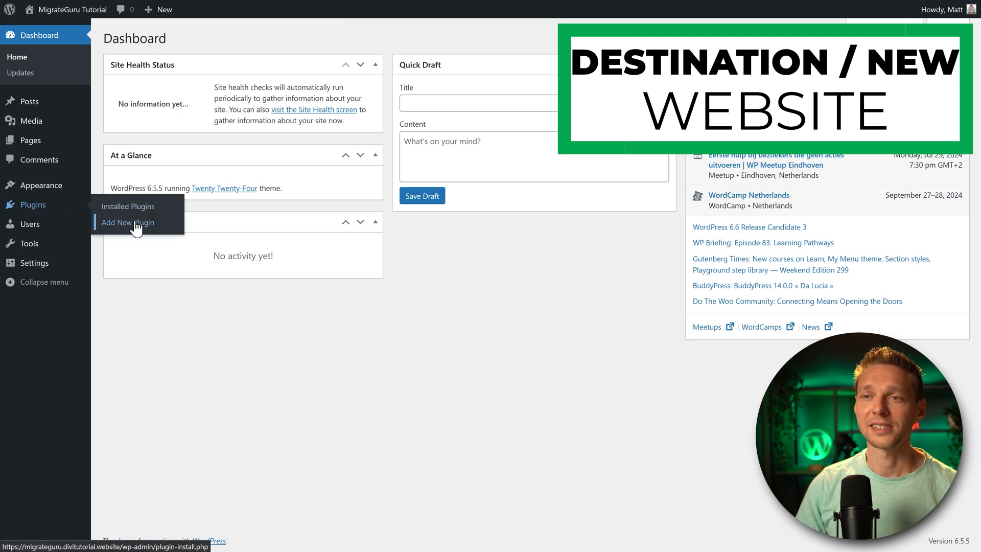
# Step: Activate Migrate Guru on the destination site and copy its migration key
pyautogui.click(127, 222)
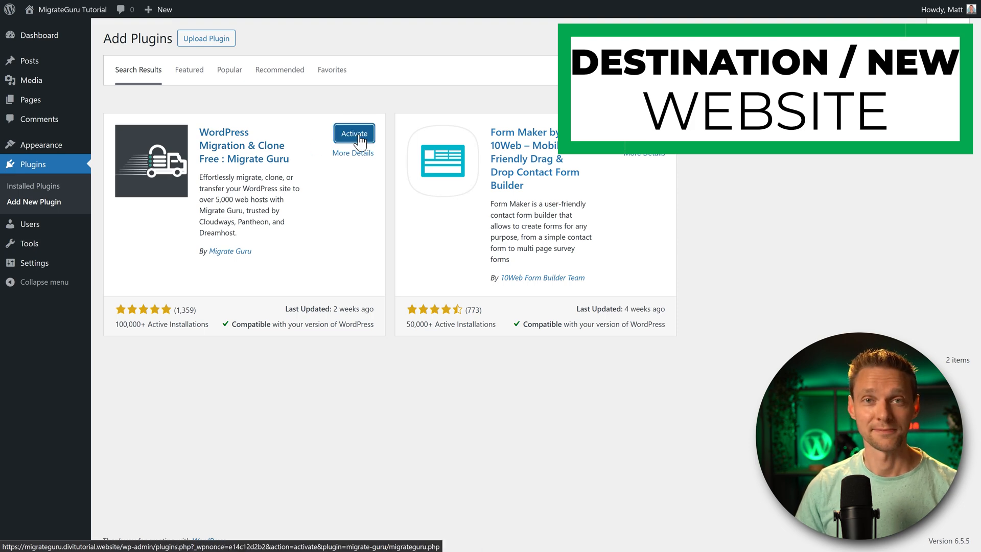
pyautogui.click(354, 133)
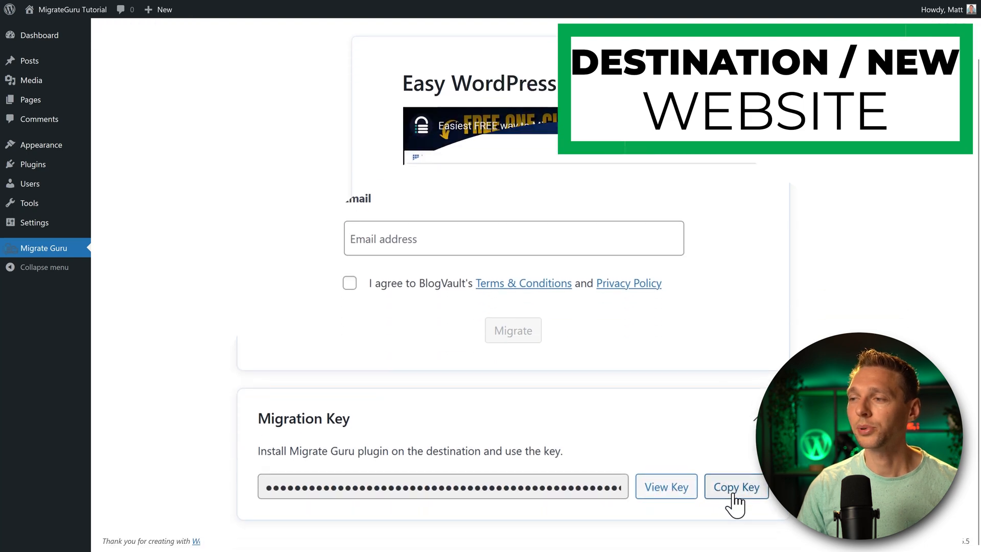
pyautogui.click(735, 486)
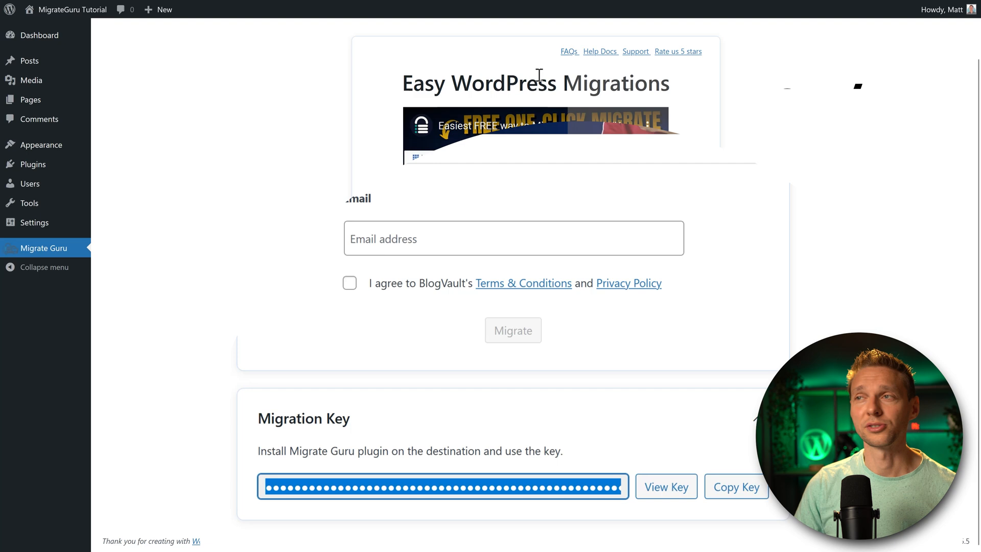
# Step: Paste the destination migration key and start migrating amusementparksusa.com
pyautogui.rightClick(283, 136)
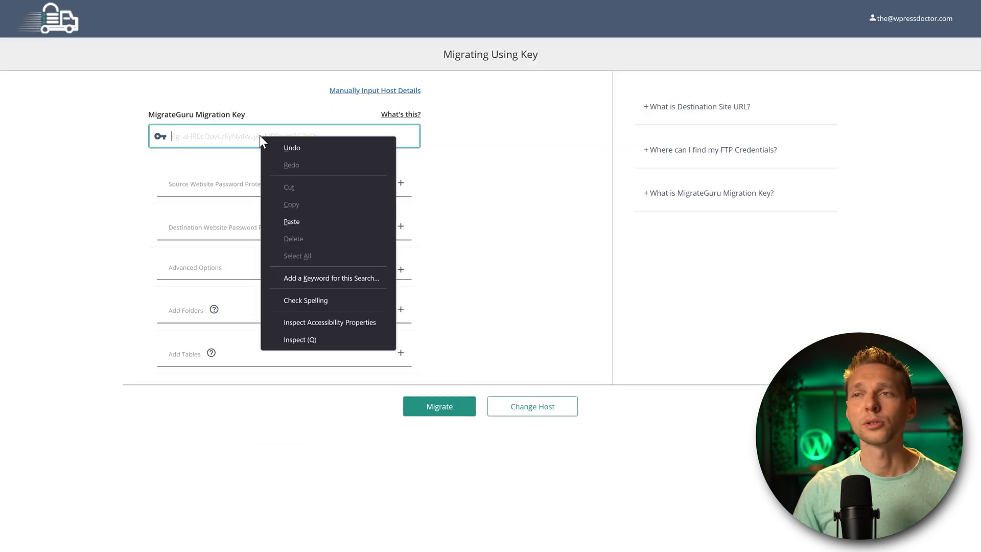
pyautogui.click(292, 222)
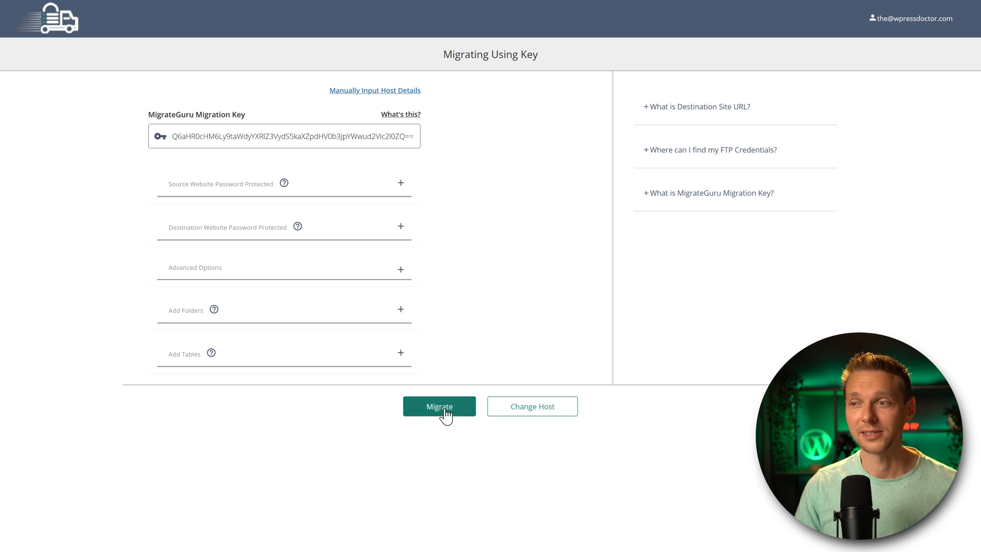
pyautogui.click(440, 405)
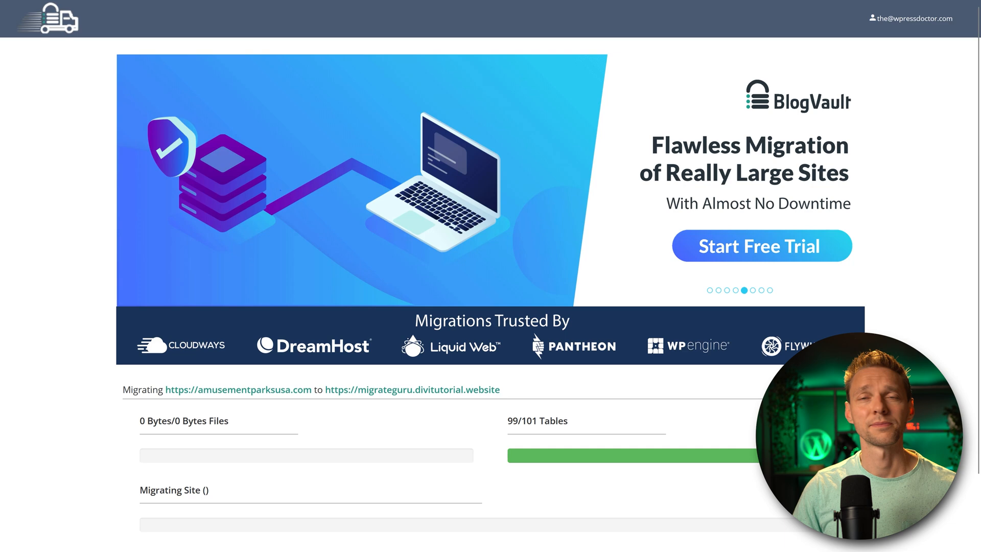
# Step: Watch the migration status until 101 tables and 1.33 GB of files transfer
pyautogui.scroll(-3)
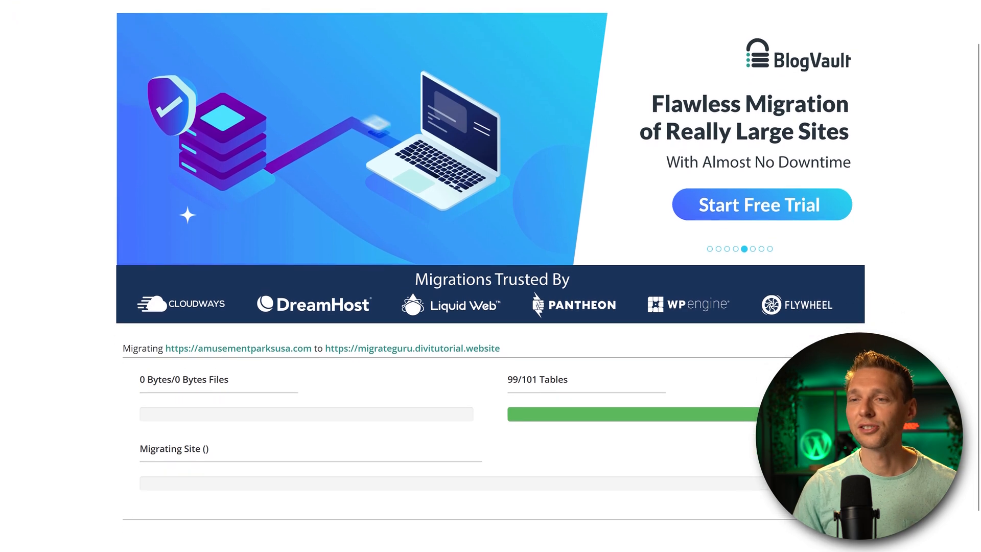
pyautogui.scroll(-3)
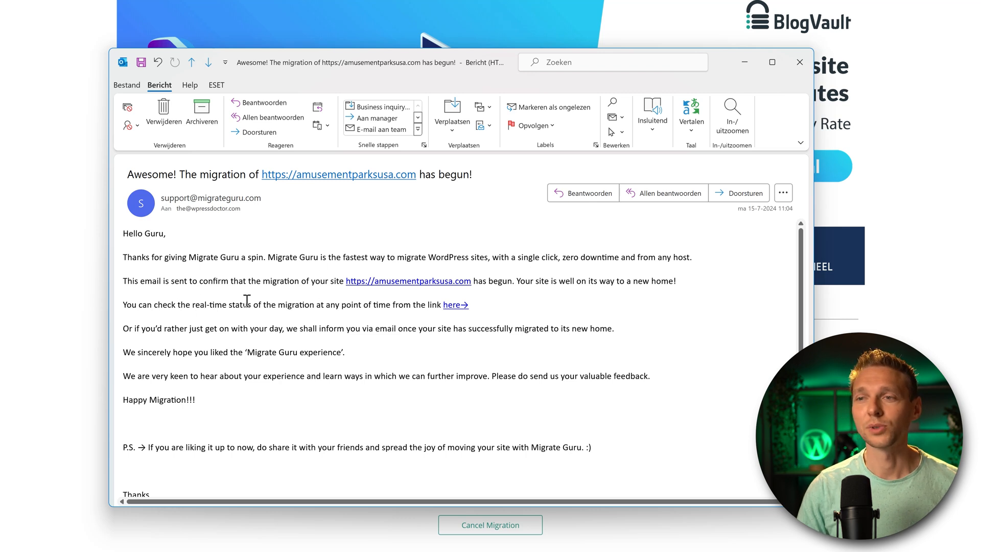
pyautogui.moveTo(451, 305)
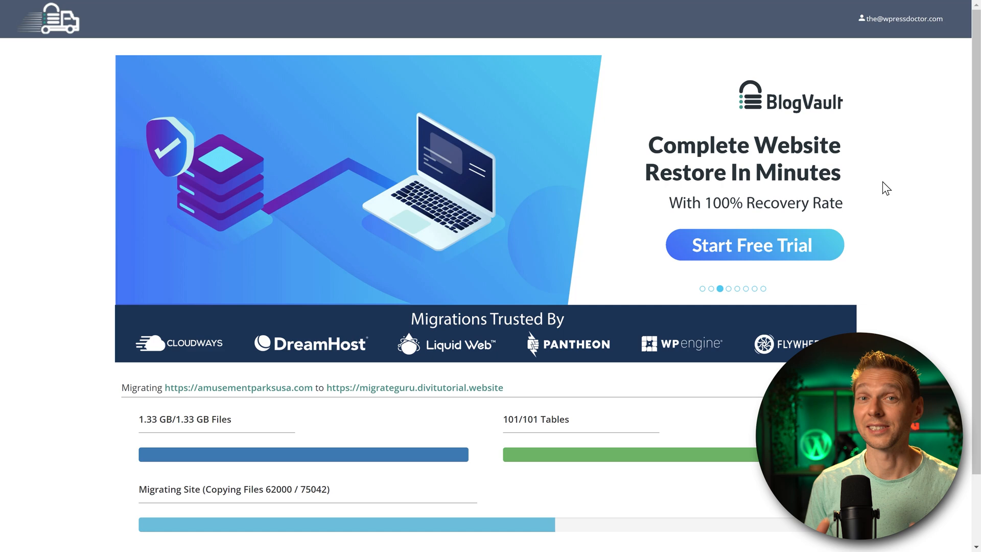
pyautogui.scroll(-3)
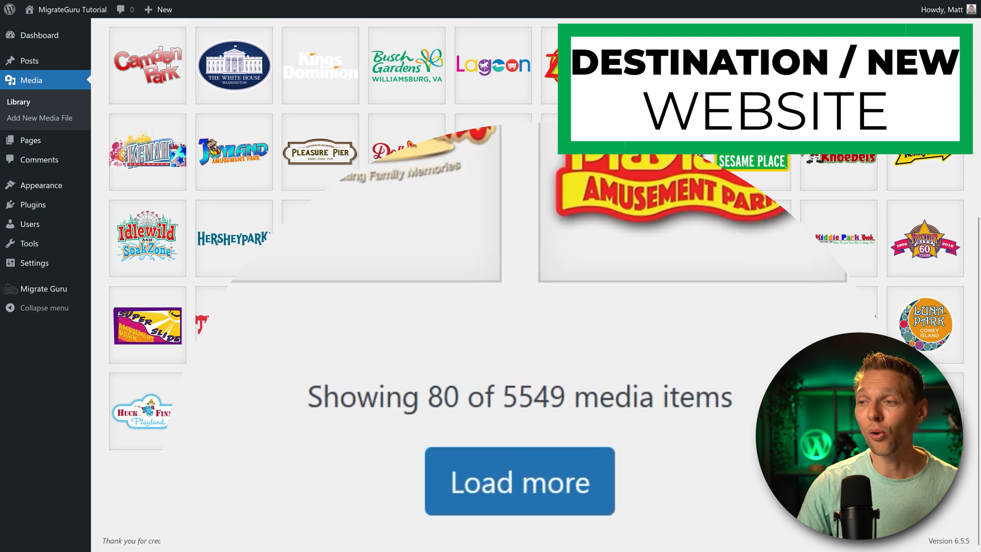
pyautogui.moveTo(746, 435)
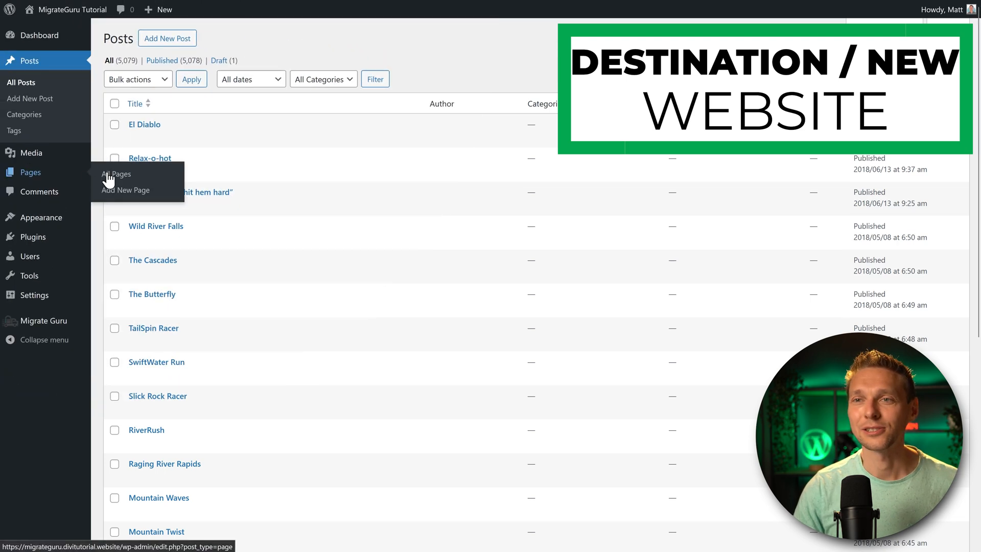
# Step: Check the migrated pages and the 19 installed plugins on the destination site
pyautogui.click(116, 174)
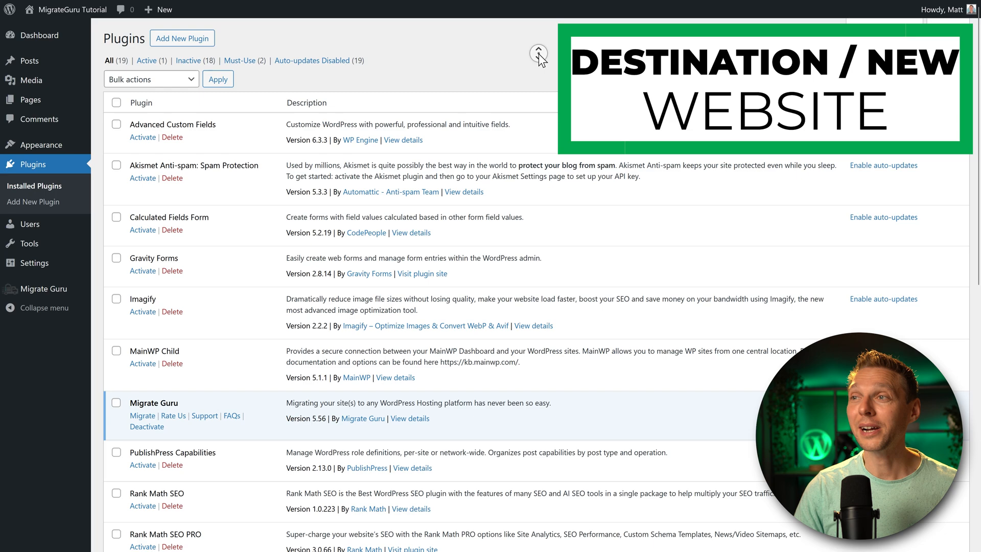
pyautogui.scroll(-3)
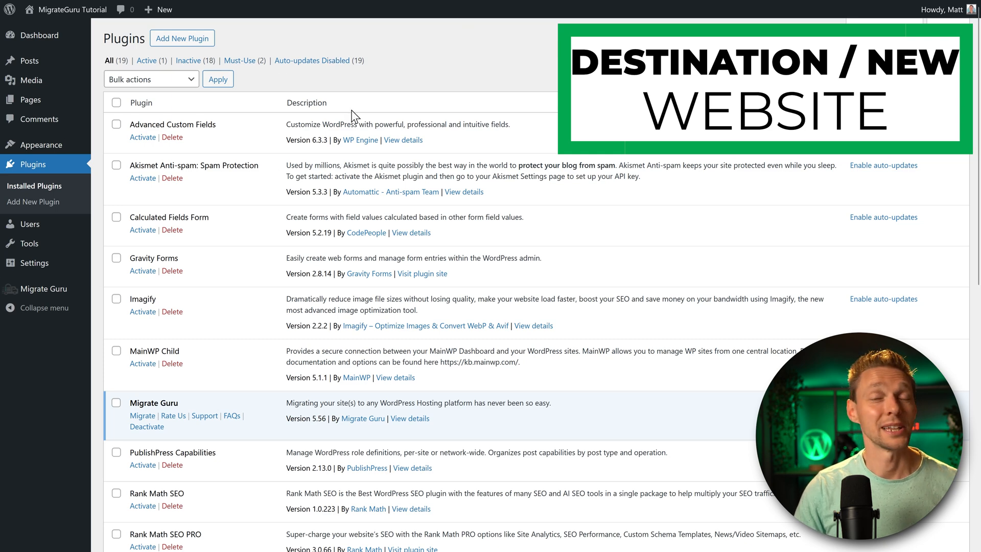
pyautogui.moveTo(400, 85)
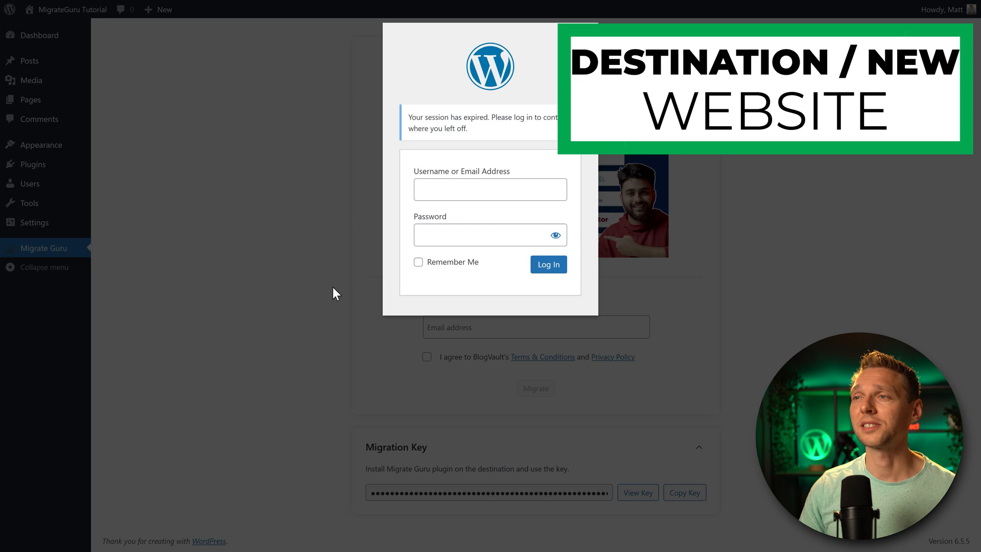
pyautogui.moveTo(291, 254)
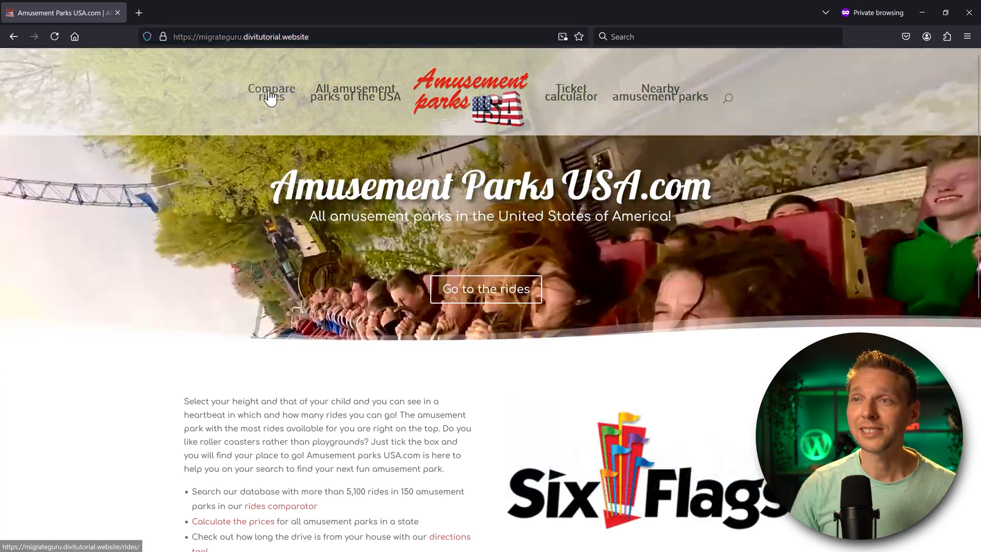
# Step: Navigate via the Compare rides header link and browse the interactive US state map
pyautogui.click(271, 93)
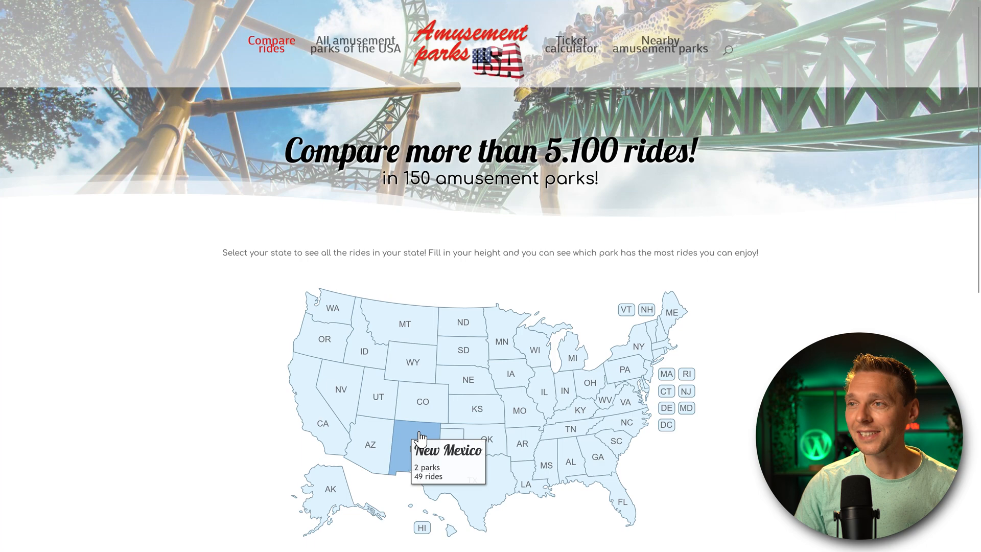
pyautogui.scroll(-3)
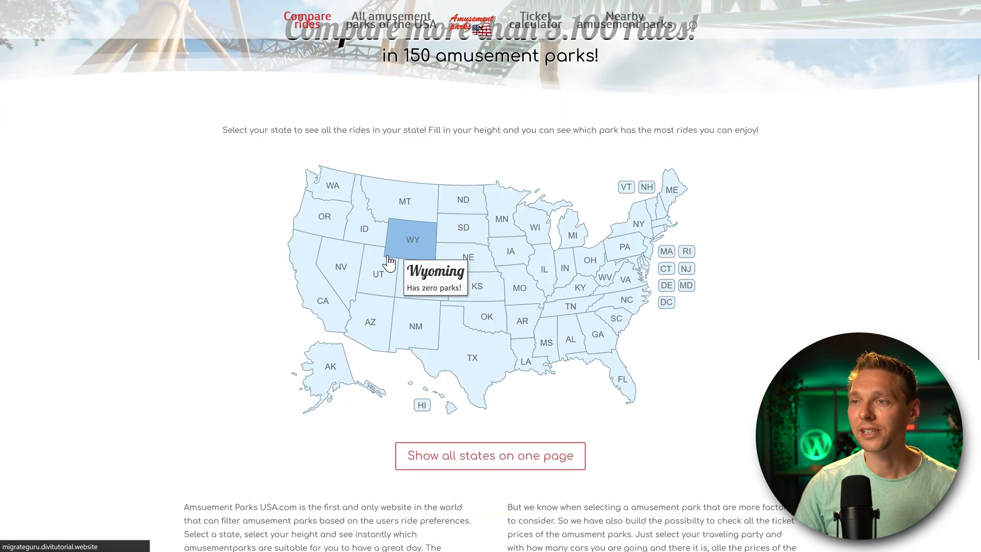